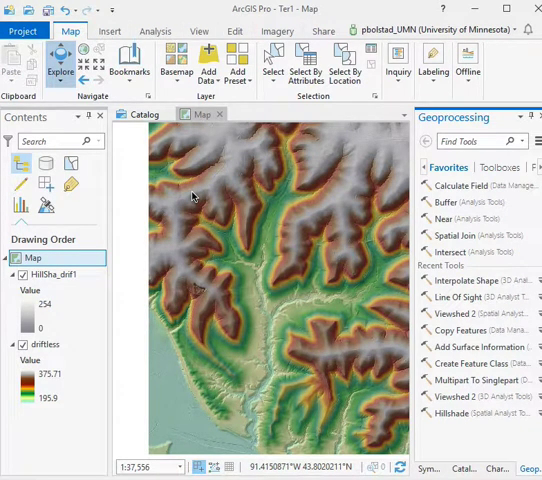
{"action": "mouse_move", "coordinate": [199, 191]}
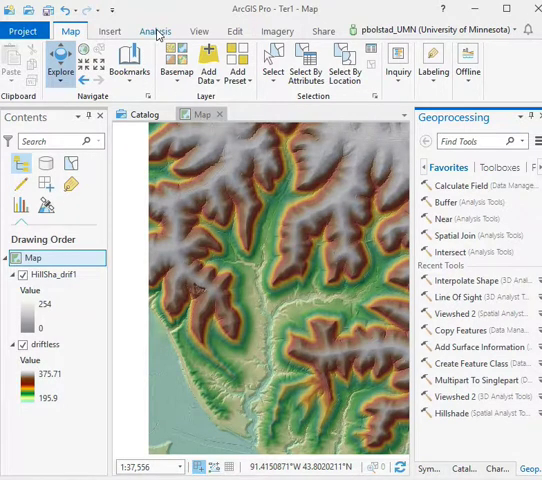
Browse the Geoprocessing toolboxes with Spatial Analyst > Hydrology expanded to show Fill, Flow Direction and Watershed
{"action": "left_click", "coordinate": [155, 31]}
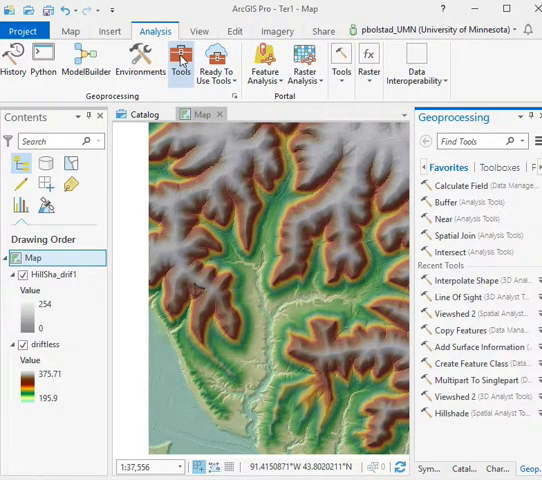
{"action": "left_click", "coordinate": [498, 167]}
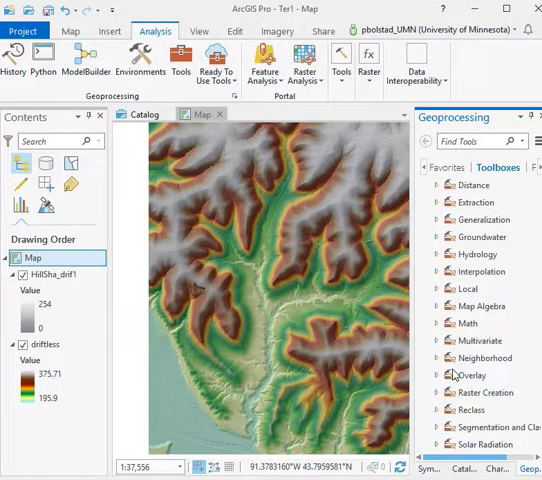
{"action": "scroll", "scroll_direction": "down", "scroll_amount": 3}
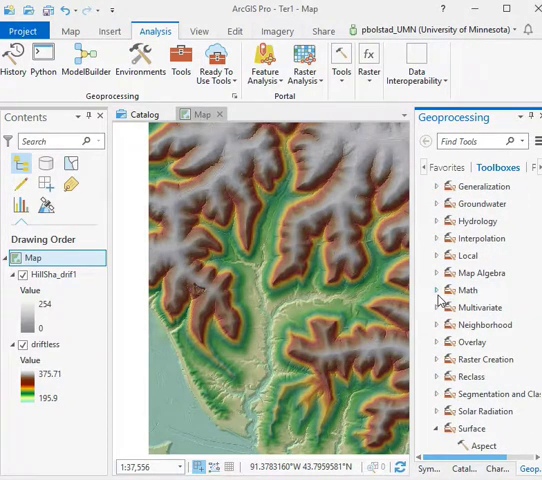
{"action": "left_click", "coordinate": [436, 221]}
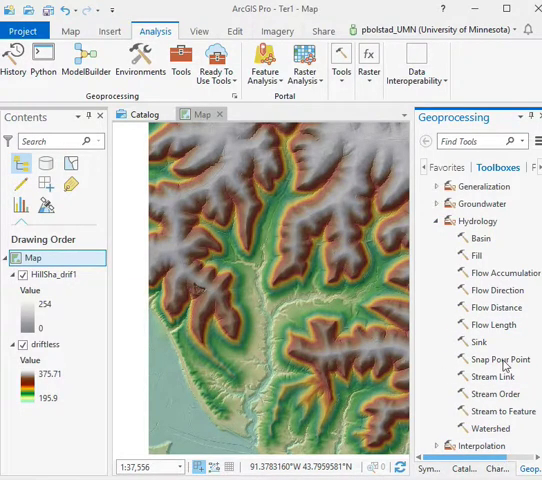
{"action": "mouse_move", "coordinate": [478, 255]}
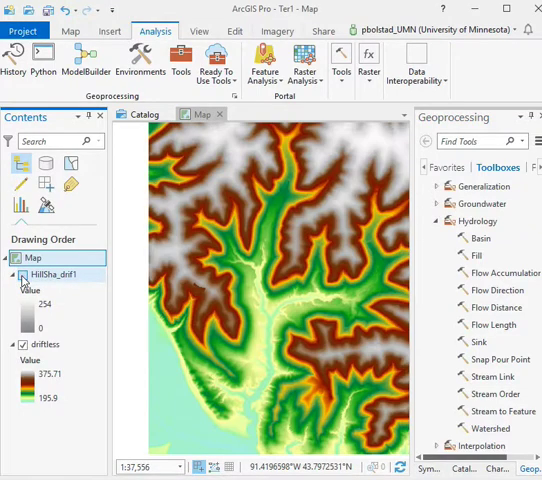
Remove the hillshade layer and open the Fill tool for the driftless DEM
{"action": "left_click", "coordinate": [23, 274]}
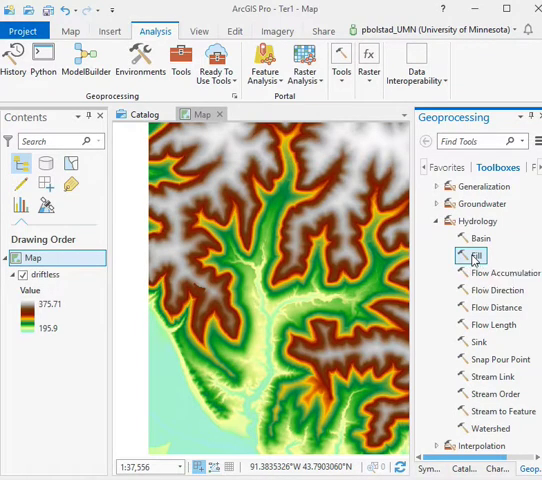
{"action": "left_click", "coordinate": [475, 256]}
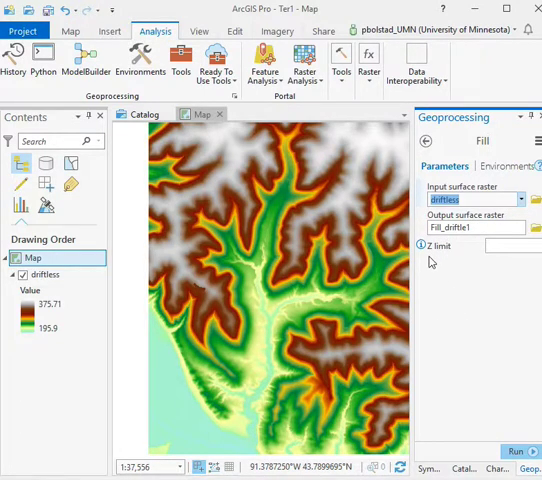
{"action": "mouse_move", "coordinate": [488, 373]}
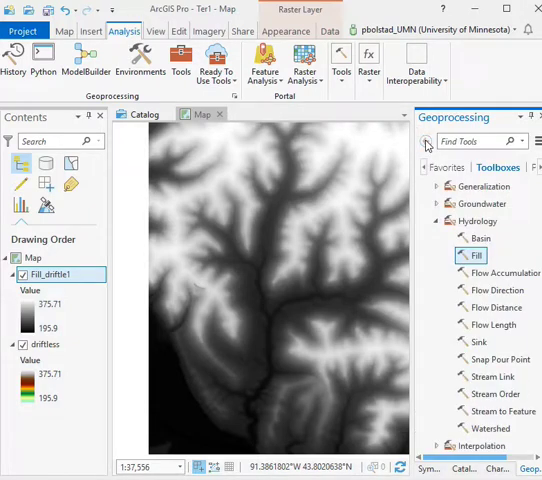
Run D8 Flow Direction on Fill_driftle1 with all edge cells forced to flow outward
{"action": "left_click", "coordinate": [489, 289]}
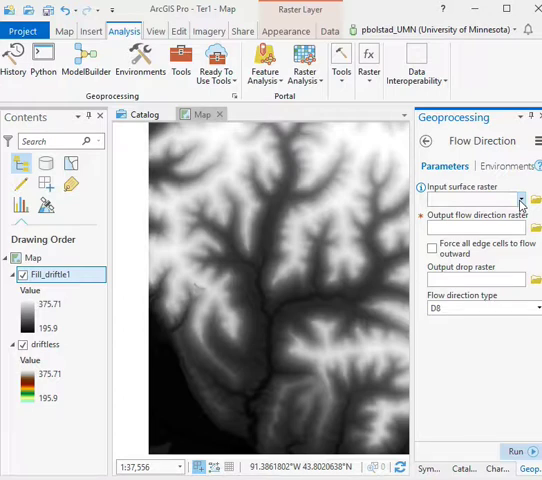
{"action": "left_click", "coordinate": [519, 199]}
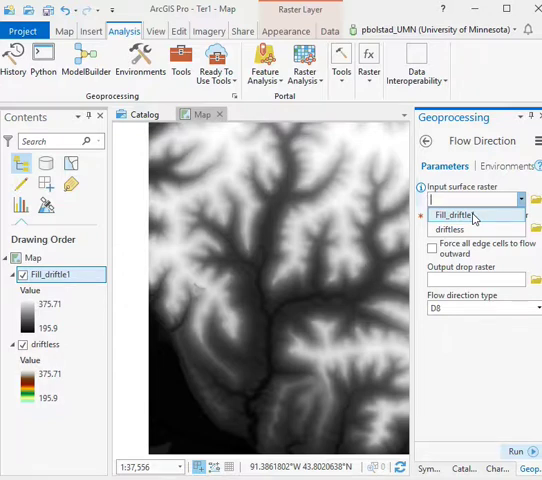
{"action": "left_click", "coordinate": [460, 213]}
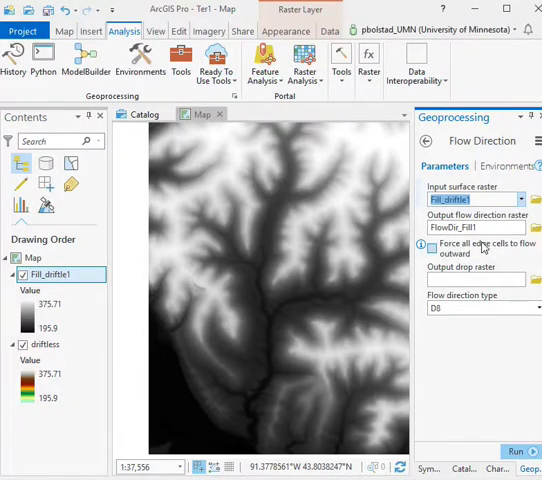
{"action": "left_click", "coordinate": [431, 247]}
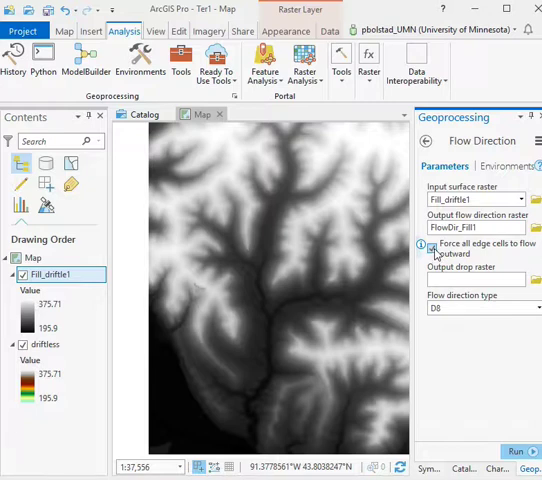
{"action": "left_click", "coordinate": [432, 247]}
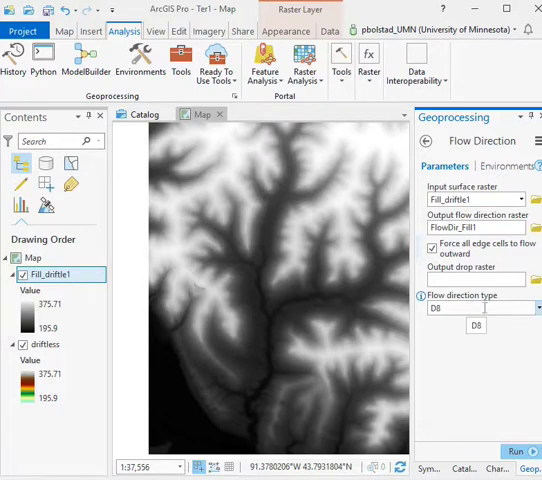
{"action": "left_click", "coordinate": [537, 308]}
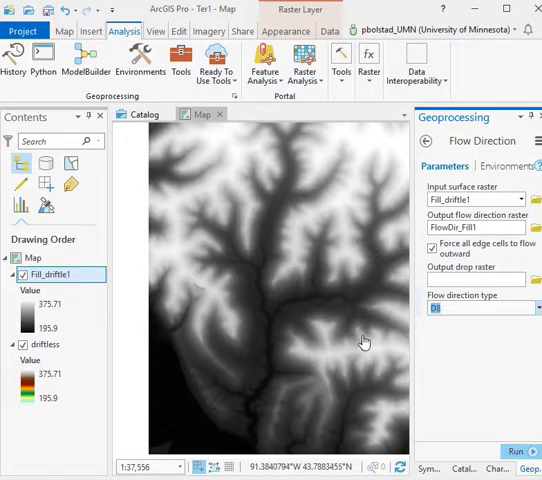
{"action": "left_click", "coordinate": [516, 451]}
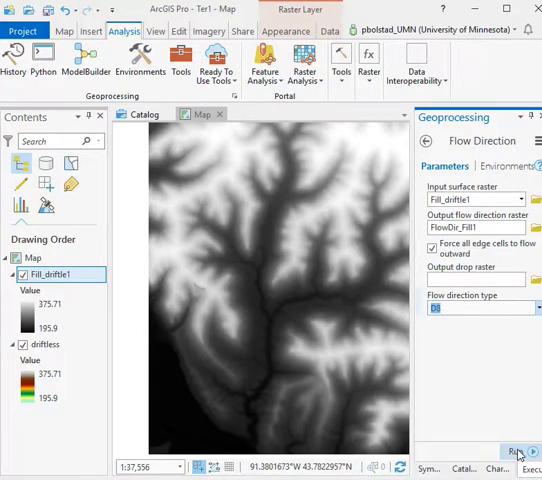
{"action": "left_click", "coordinate": [516, 452]}
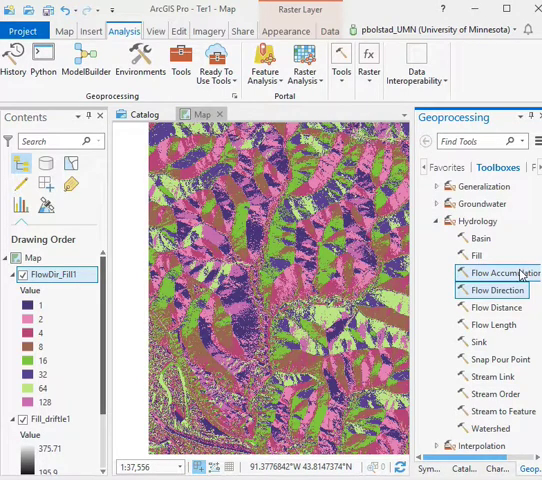
Run Flow Accumulation on FlowDir_Fill1 and bring up the FlowAcc_Flow1 layer's options
{"action": "left_click", "coordinate": [500, 272]}
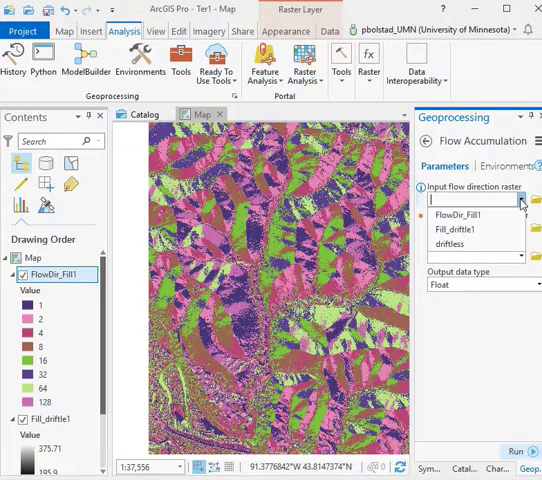
{"action": "left_click", "coordinate": [463, 214]}
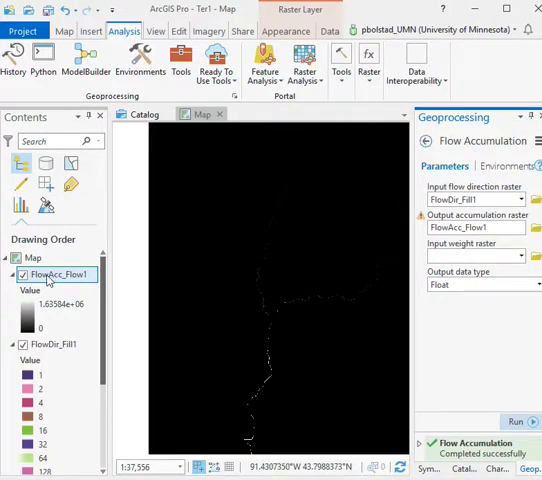
{"action": "right_click", "coordinate": [62, 274]}
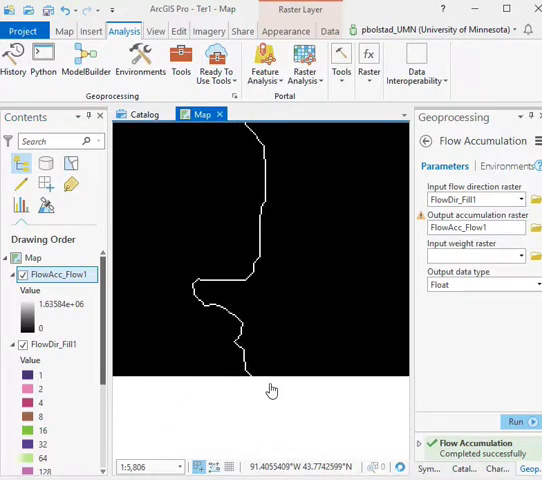
Inspect FlowAcc_Flow1 cell values, from 0 off-stream to about 1.64 million at the outlet
{"action": "scroll", "scroll_direction": "up", "scroll_amount": 3}
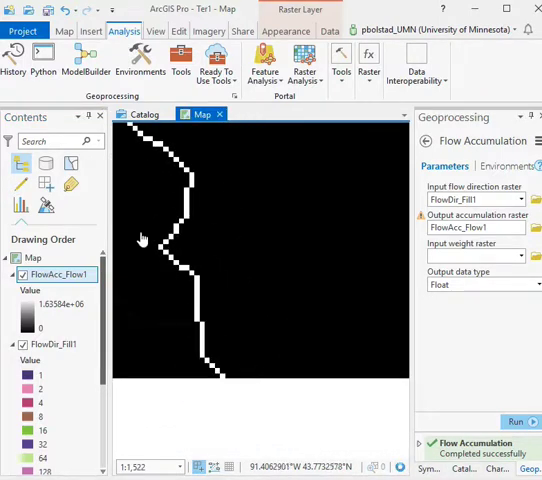
{"action": "left_click", "coordinate": [63, 30]}
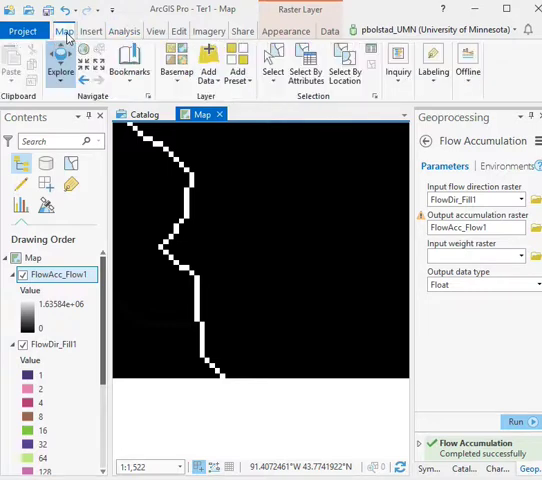
{"action": "mouse_move", "coordinate": [170, 24]}
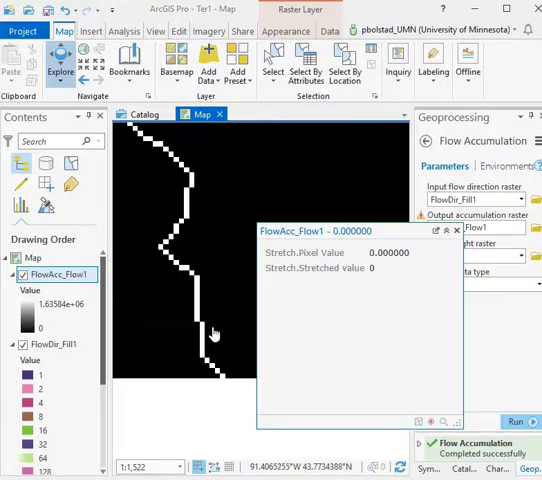
{"action": "mouse_move", "coordinate": [205, 332]}
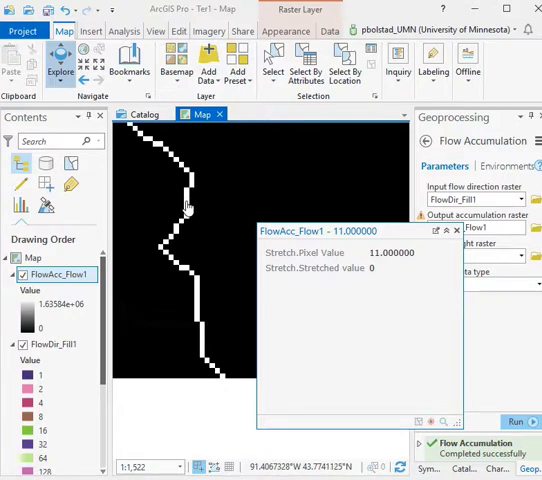
{"action": "mouse_move", "coordinate": [370, 267]}
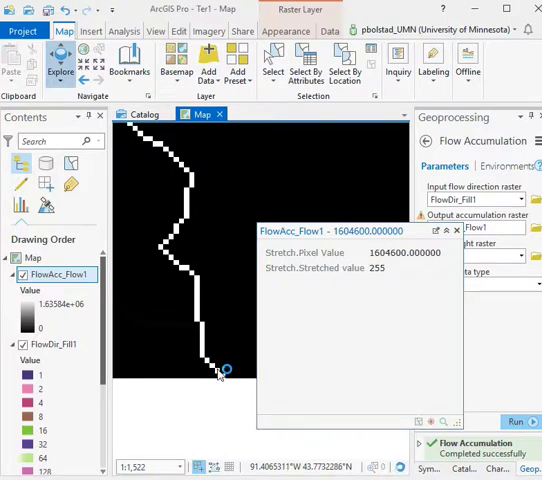
{"action": "mouse_move", "coordinate": [218, 372]}
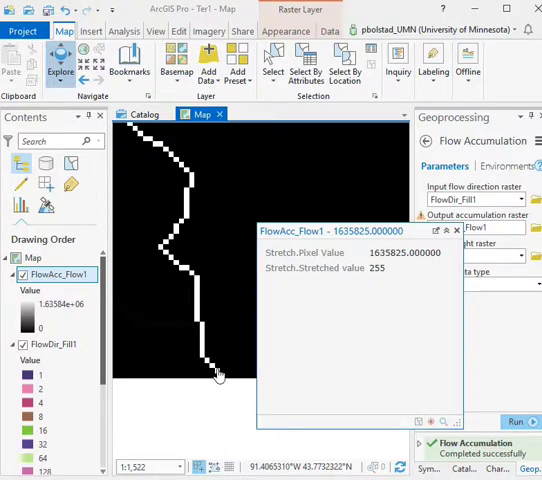
{"action": "mouse_move", "coordinate": [165, 248]}
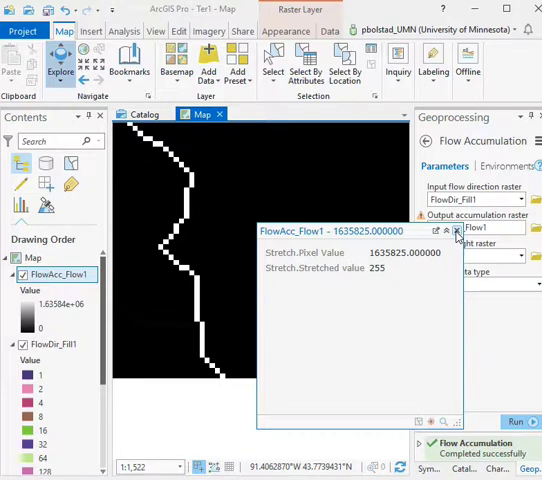
{"action": "left_click", "coordinate": [456, 231]}
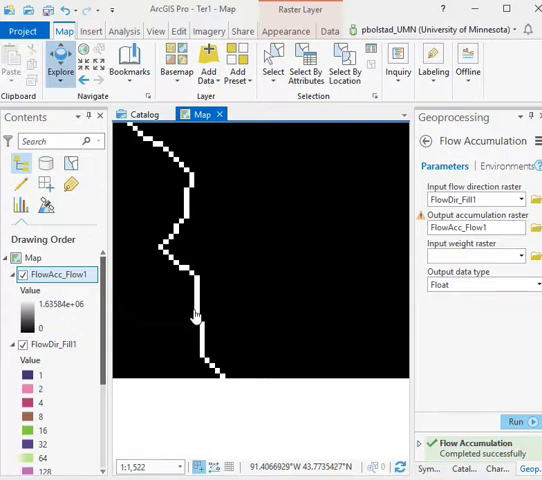
{"action": "mouse_move", "coordinate": [196, 322]}
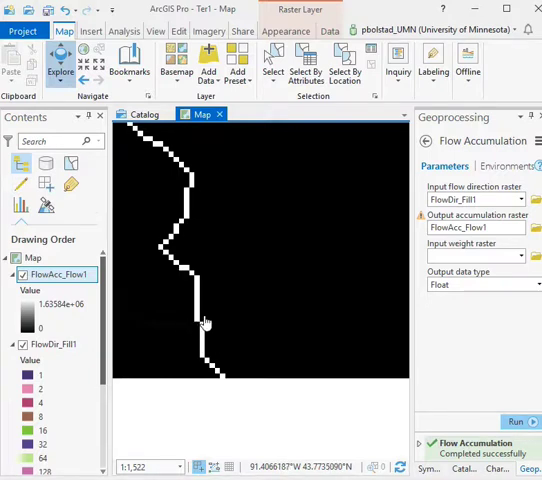
{"action": "mouse_move", "coordinate": [208, 318]}
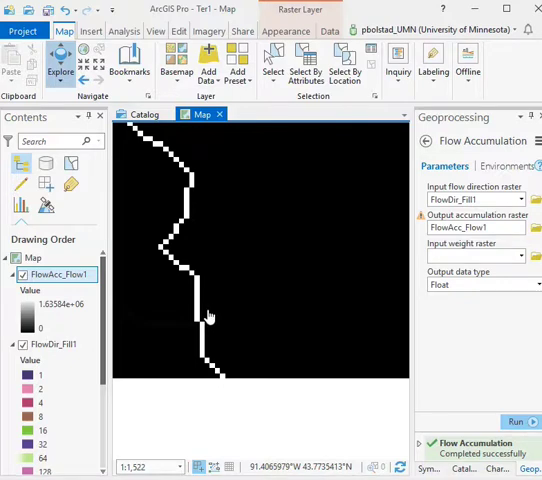
{"action": "mouse_move", "coordinate": [210, 312]}
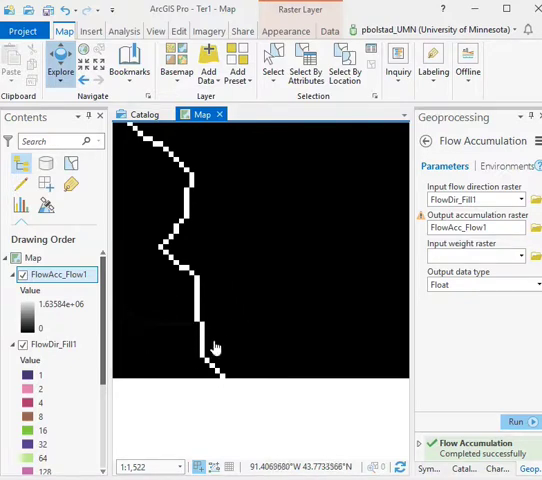
{"action": "mouse_move", "coordinate": [197, 305]}
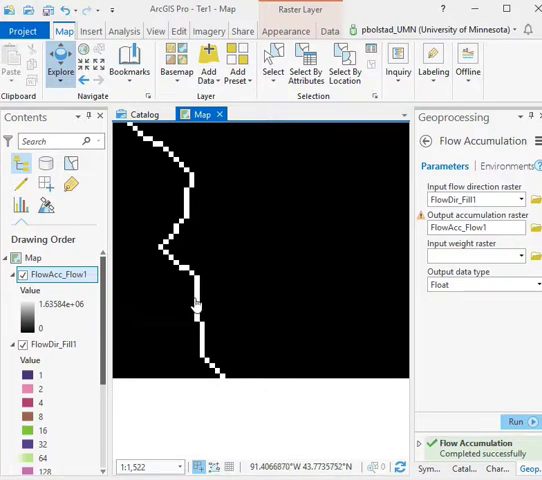
{"action": "mouse_move", "coordinate": [196, 312]}
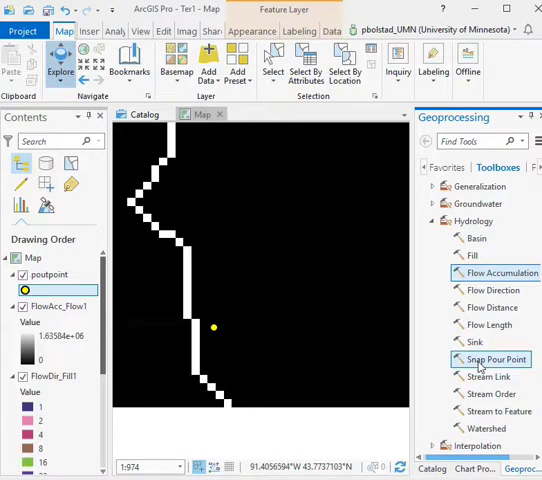
Run Snap Pour Point with poutpoint as input and FlowAcc_Flow1 as the accumulation raster
{"action": "left_click", "coordinate": [491, 359]}
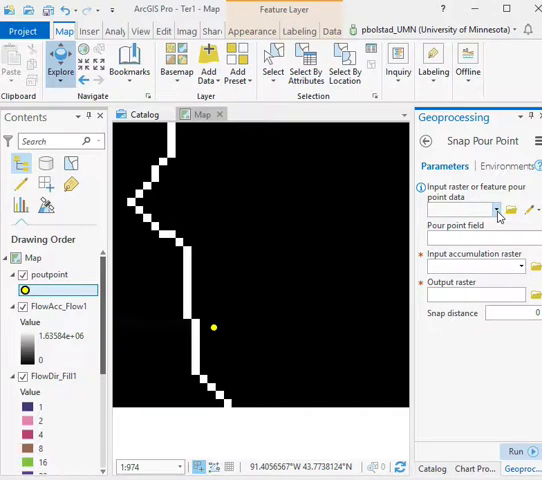
{"action": "left_click", "coordinate": [495, 209]}
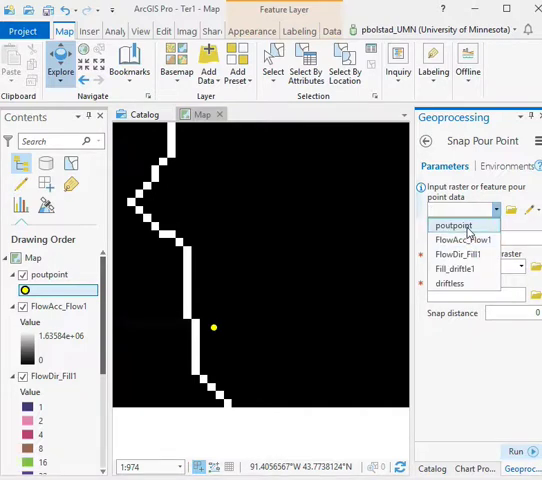
{"action": "left_click", "coordinate": [460, 225]}
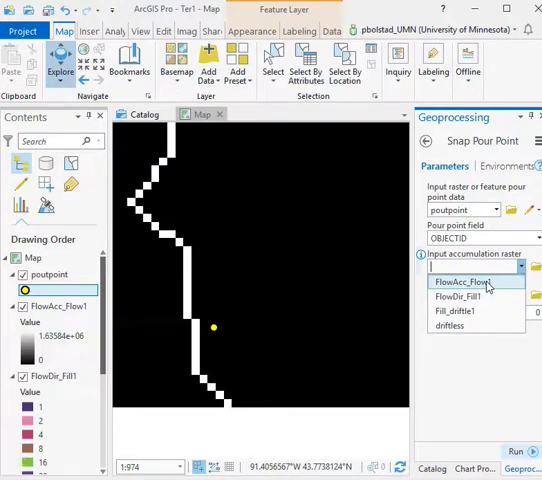
{"action": "left_click", "coordinate": [459, 282]}
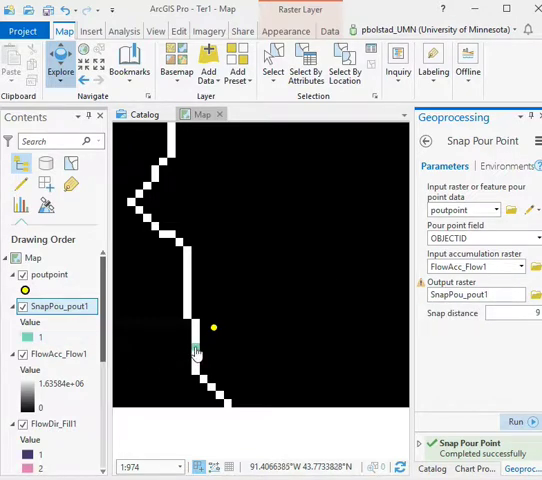
{"action": "mouse_move", "coordinate": [184, 338]}
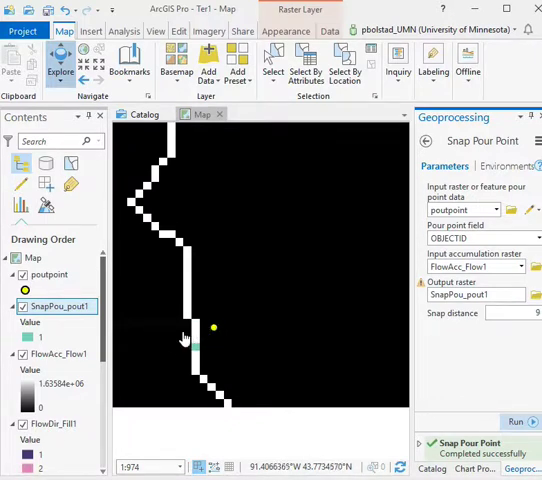
{"action": "mouse_move", "coordinate": [196, 352]}
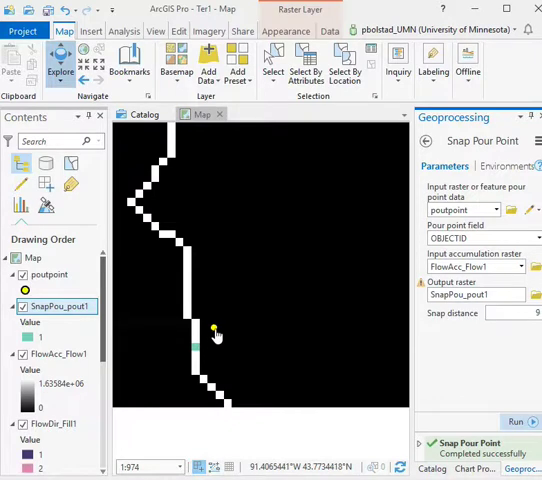
{"action": "mouse_move", "coordinate": [195, 352]}
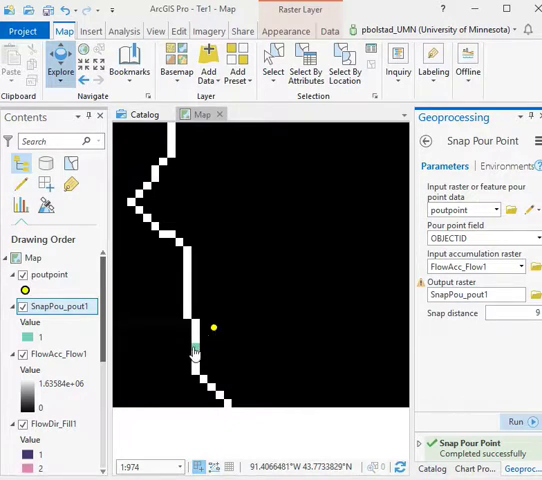
{"action": "mouse_move", "coordinate": [196, 352]}
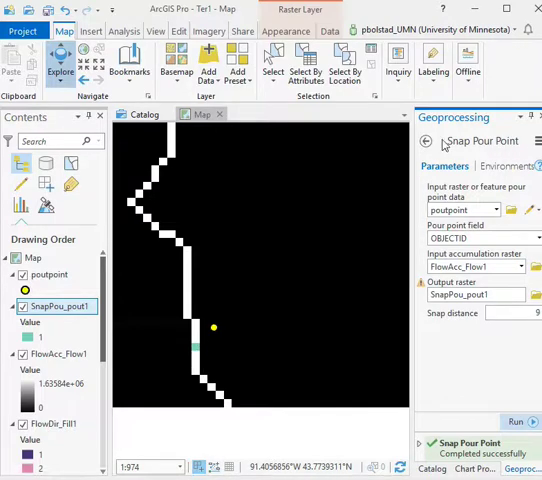
Run Watershed using the FlowDir_Fill1 flow direction and the SnapPou_pout1 pour point
{"action": "left_click", "coordinate": [425, 141]}
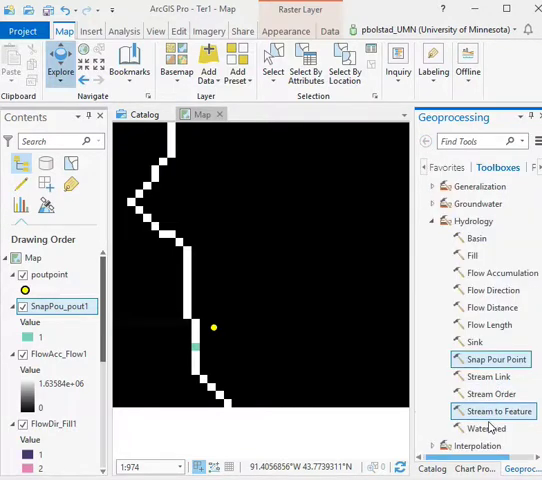
{"action": "left_click", "coordinate": [484, 427]}
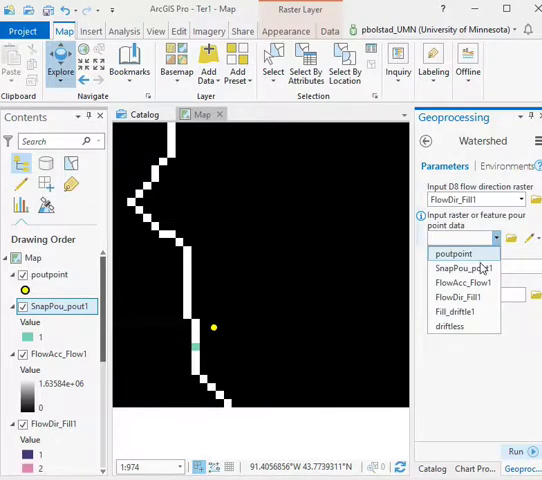
{"action": "left_click", "coordinate": [463, 267]}
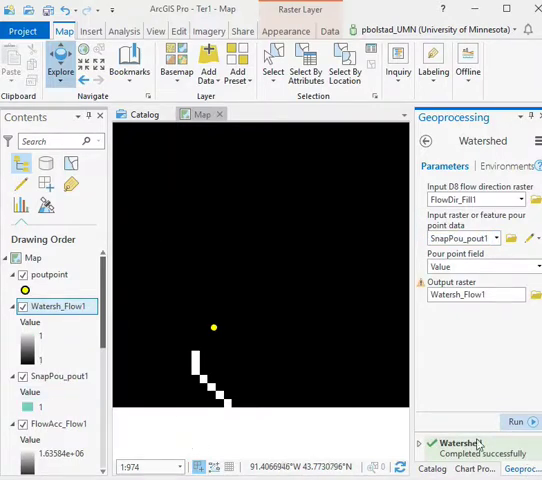
{"action": "mouse_move", "coordinate": [215, 350]}
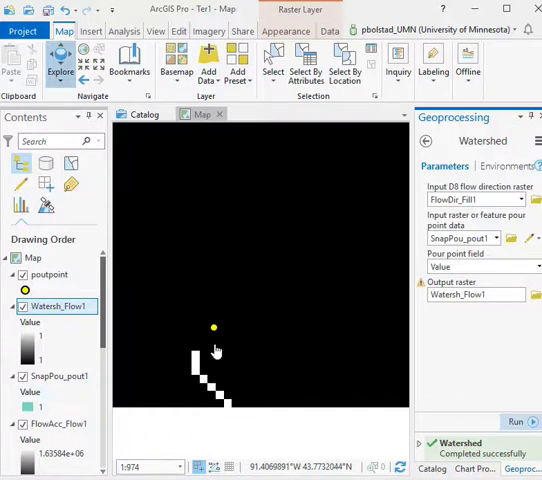
{"action": "mouse_move", "coordinate": [168, 345]}
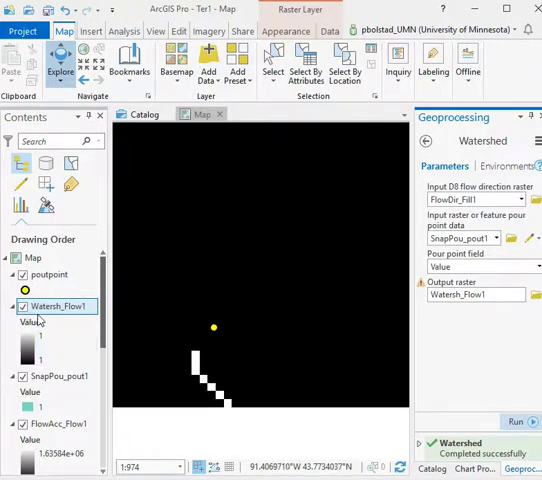
Zoom to the Watersh_Flow1 layer and return to the list of toolboxes
{"action": "right_click", "coordinate": [55, 306]}
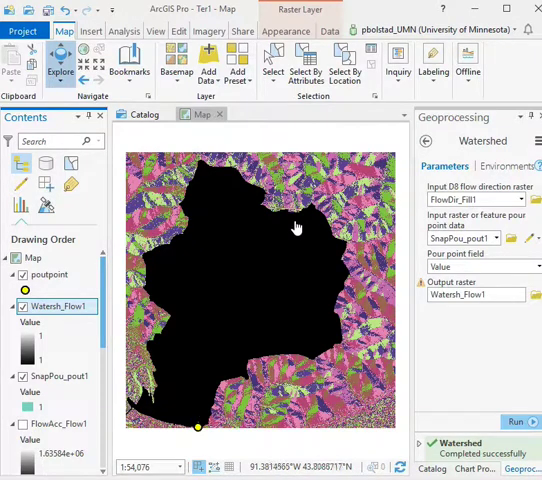
{"action": "mouse_move", "coordinate": [205, 250]}
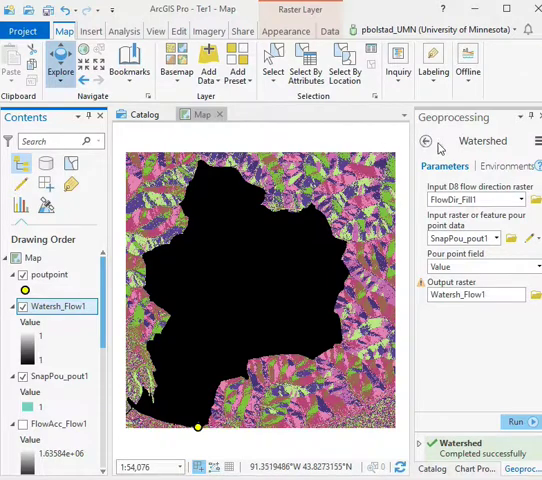
{"action": "left_click", "coordinate": [424, 141]}
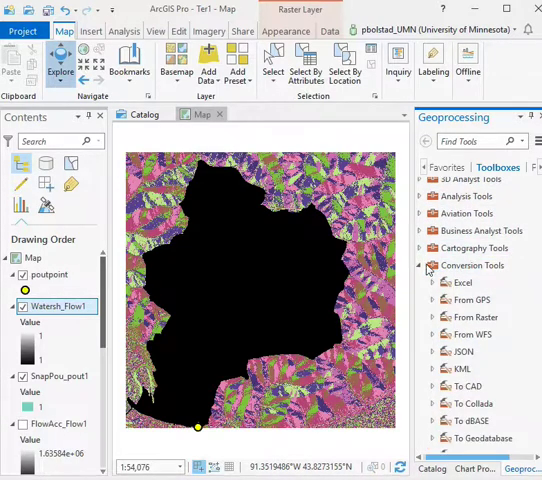
Run Raster to Polygon on Watersh_Flow1, producing the PolyT_Watersh1 layer
{"action": "scroll", "scroll_direction": "down", "scroll_amount": 3}
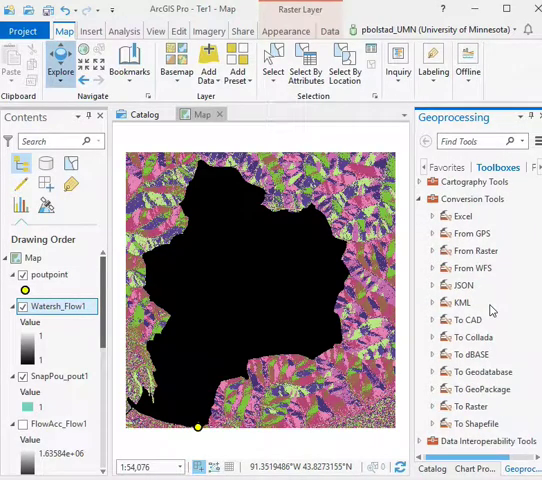
{"action": "left_click", "coordinate": [433, 251]}
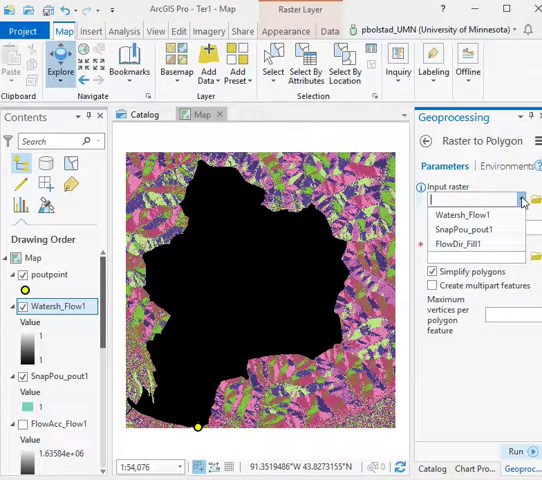
{"action": "left_click", "coordinate": [472, 213]}
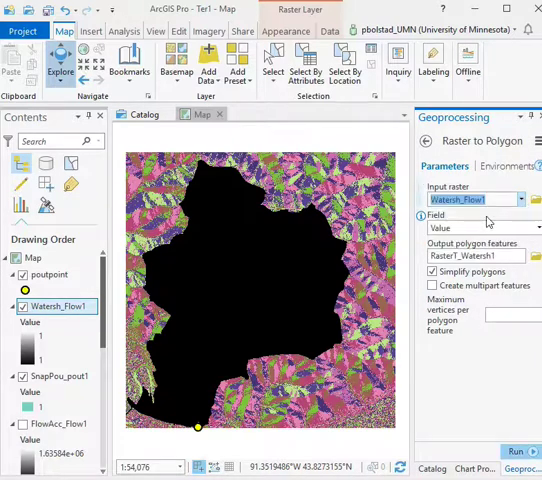
{"action": "left_click", "coordinate": [433, 271]}
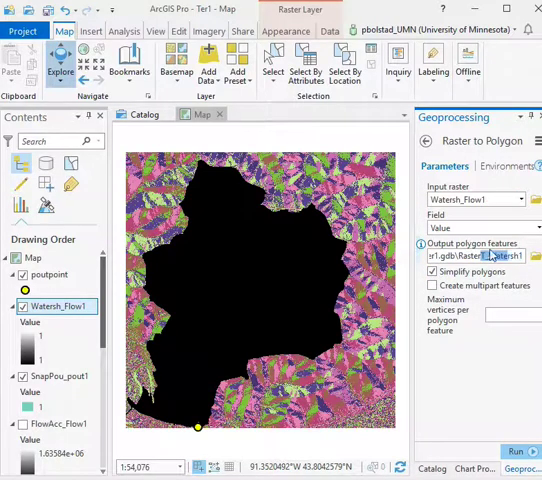
{"action": "left_click", "coordinate": [514, 421]}
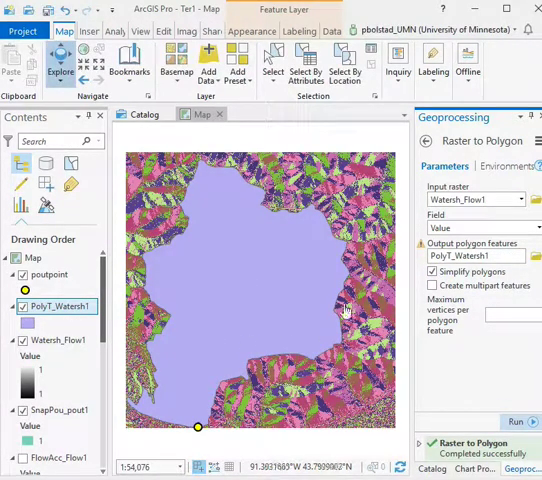